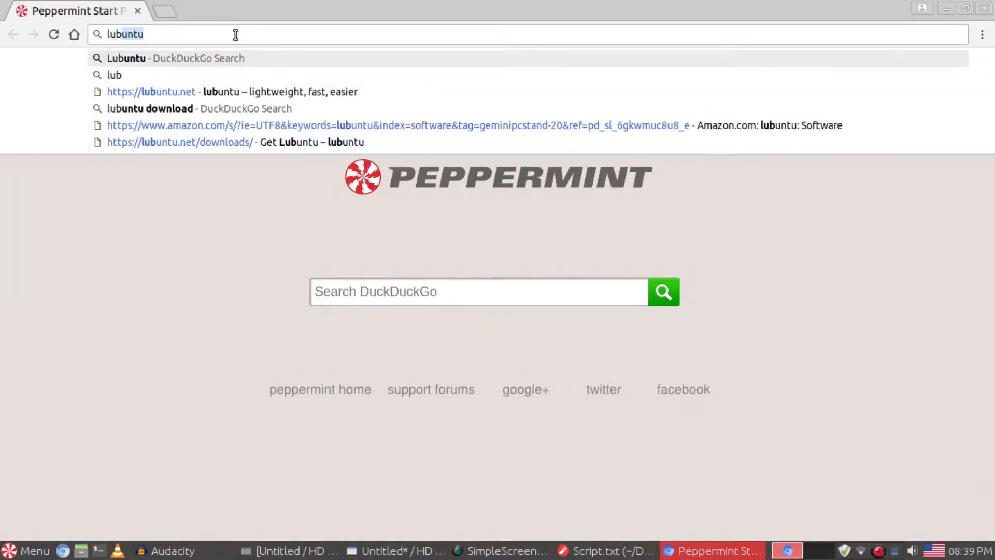
Step: Load the official Lubuntu homepage at lubuntu.me announcing Lubuntu 17.10
key("Return")
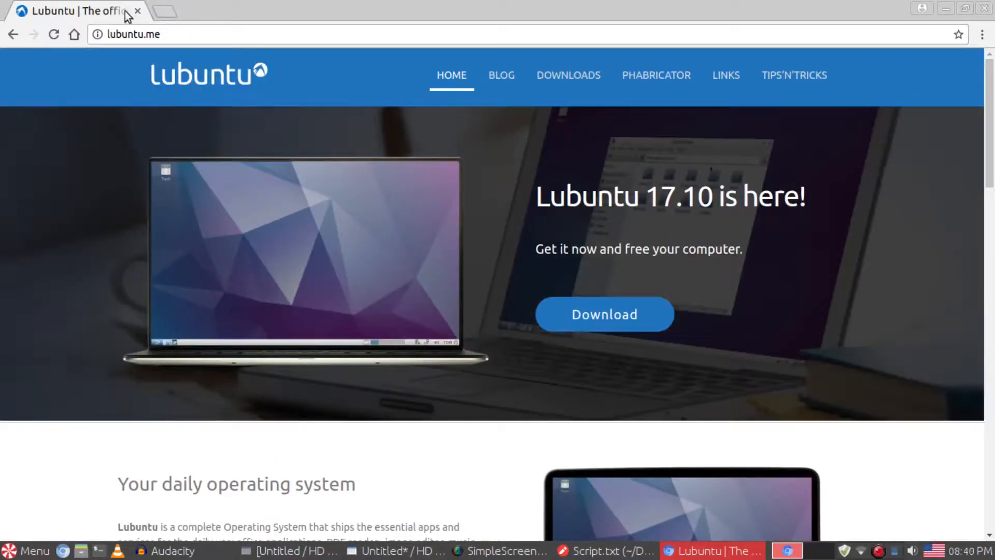
mouse_move(544, 121)
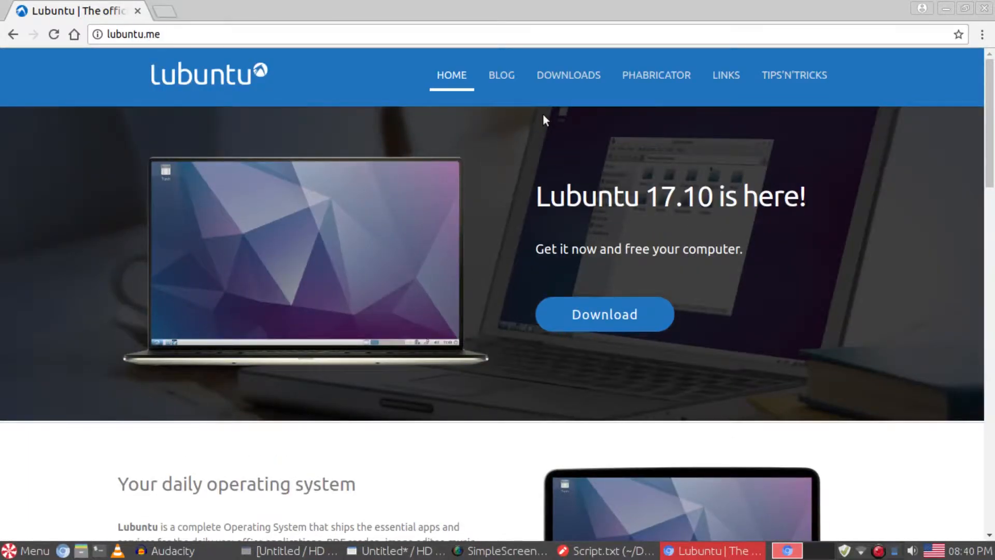
Step: Start the Lubuntu 17.10.1 Desktop 32-bit ISO download (about 694 MB) from the downloads page
left_click(568, 74)
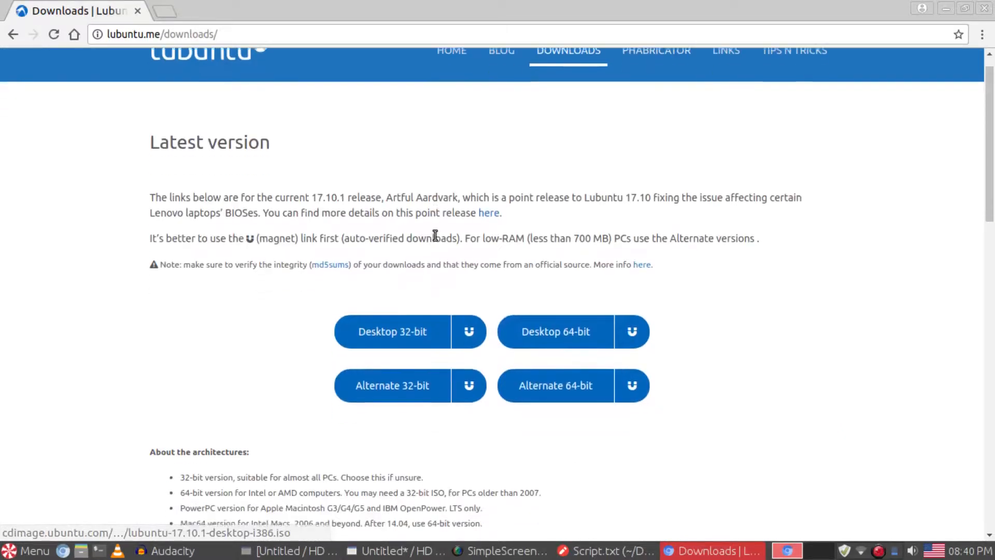
scroll("down", 3)
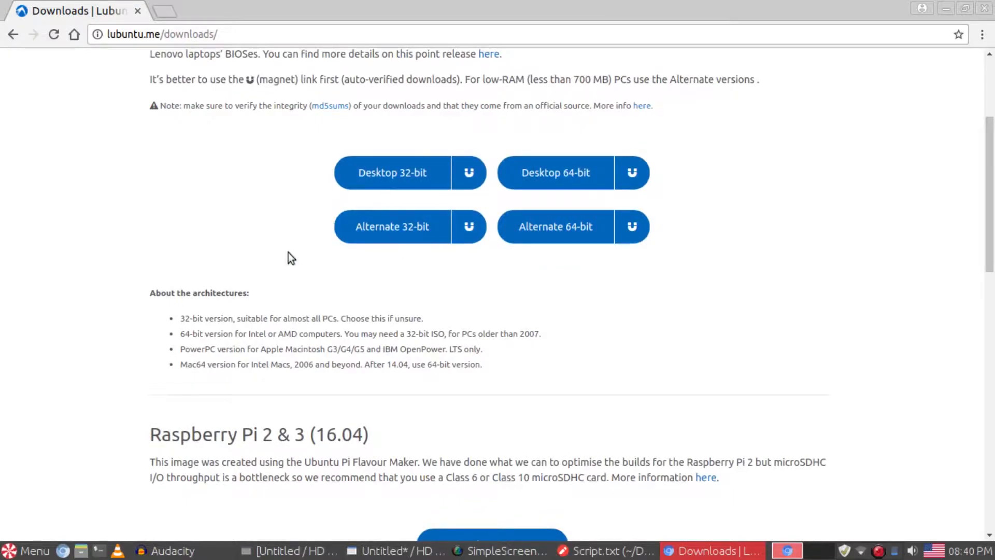
left_click(392, 226)
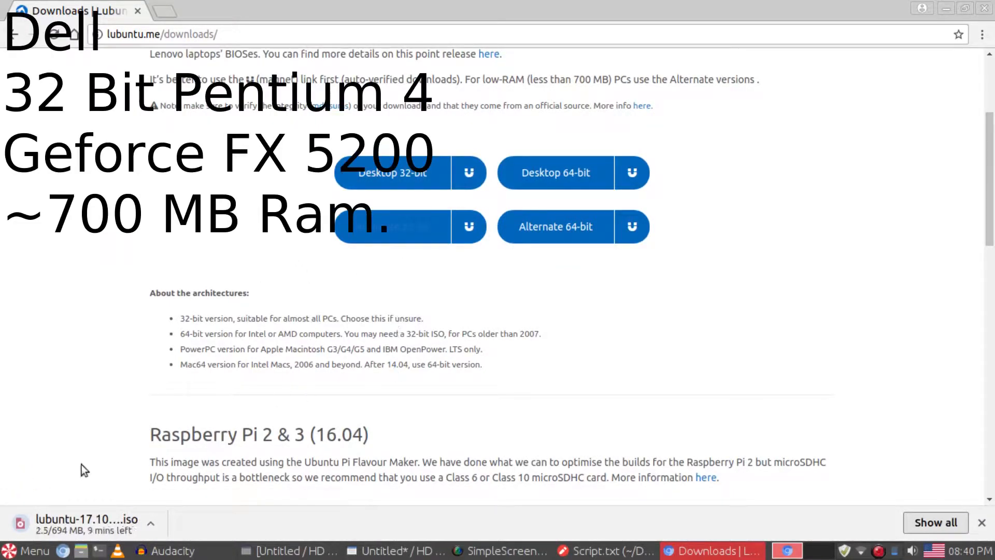
mouse_move(132, 473)
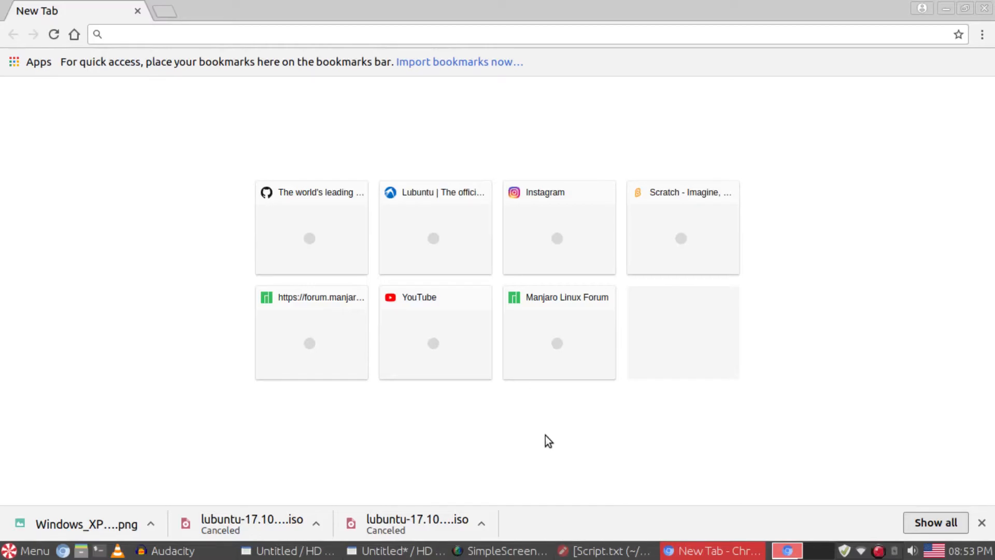
Step: Search 'plop linux', reach plop.at and show its Boot Managers page describing Plop Boot Manager
type("plop linux")
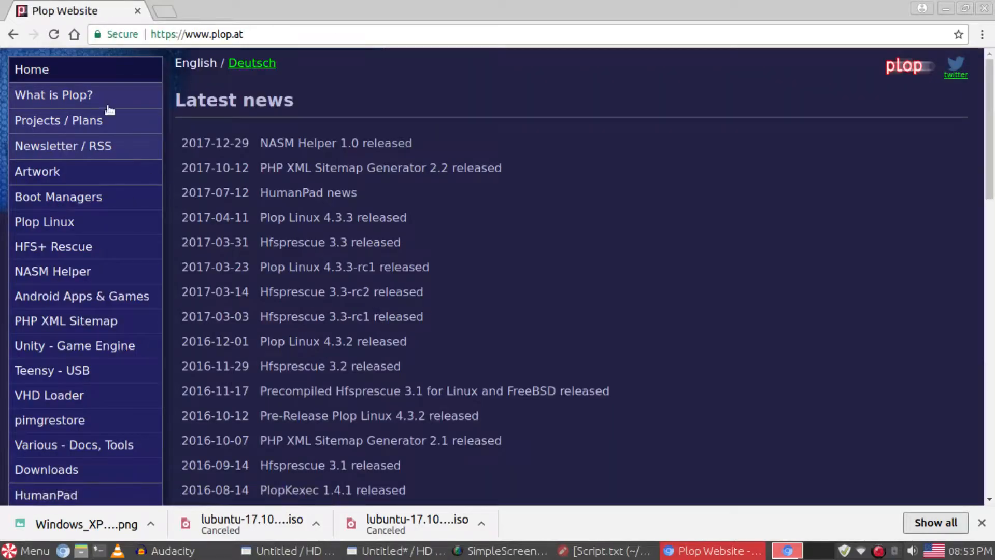
left_click(81, 296)
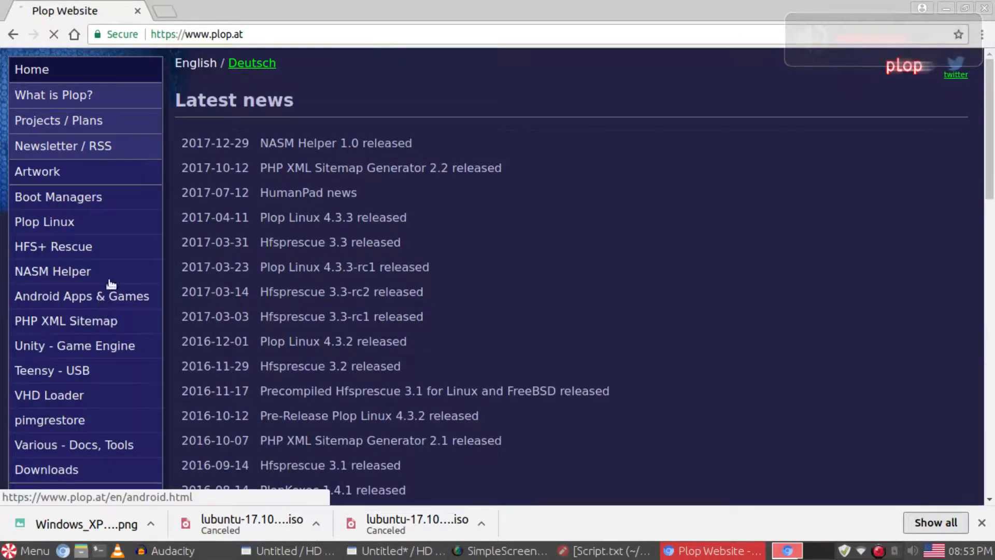
left_click(81, 296)
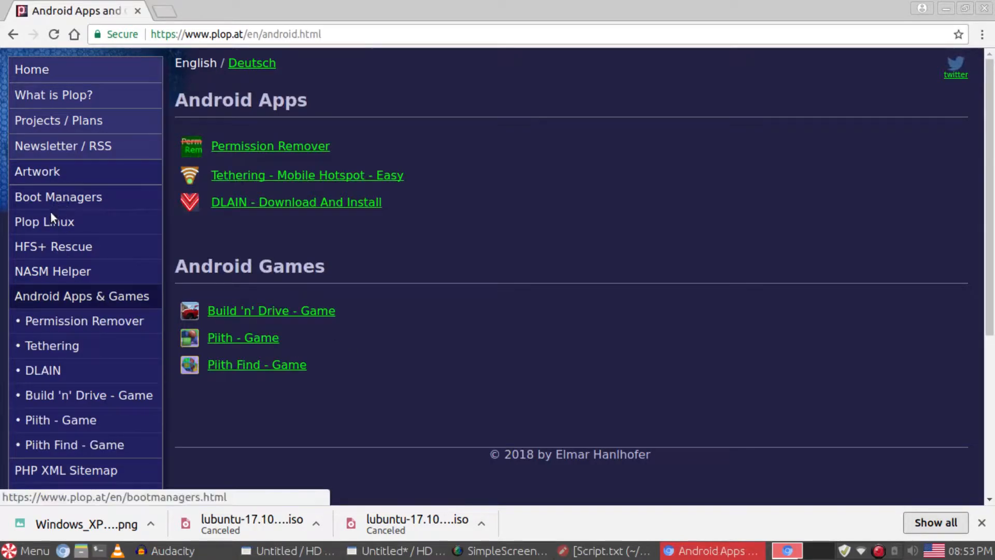
left_click(58, 197)
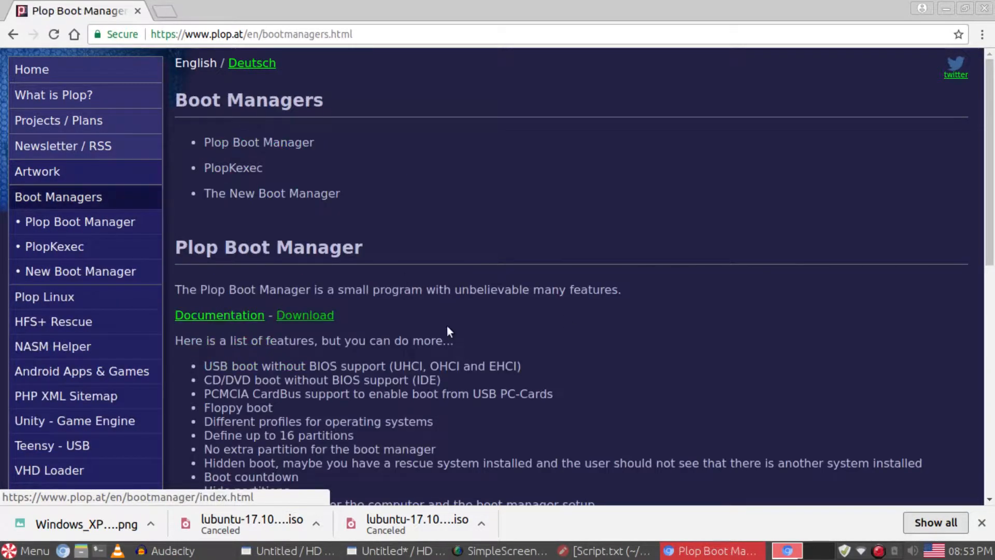
scroll("down", 3)
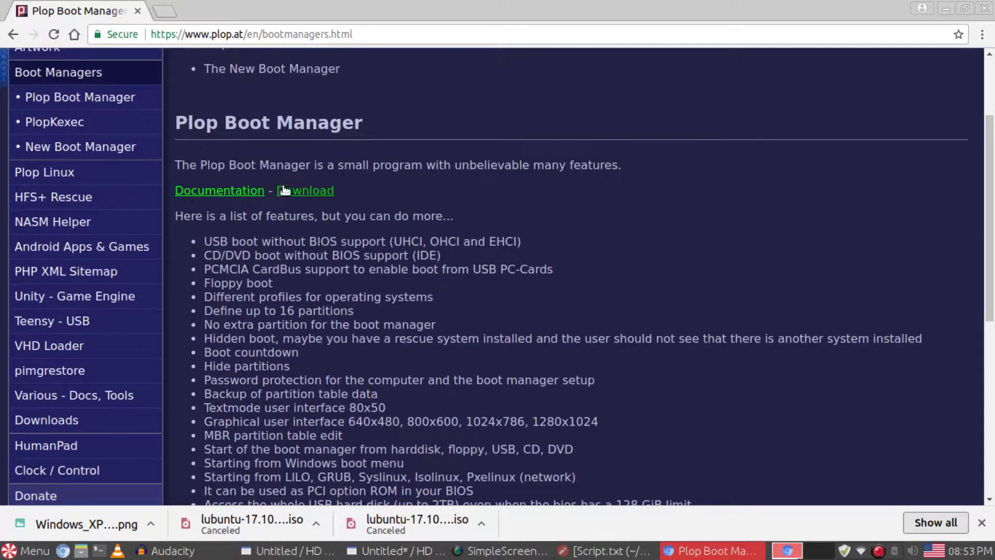
left_click(305, 191)
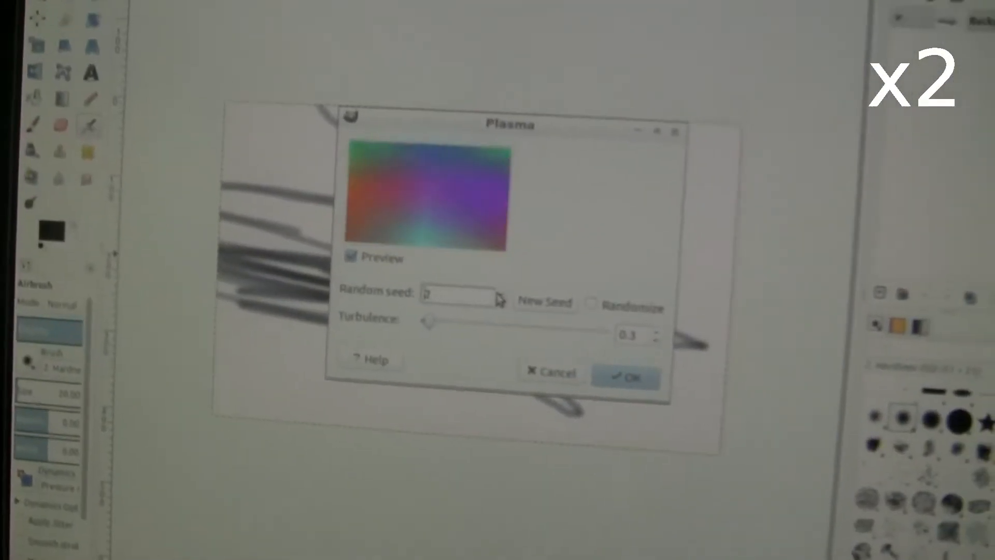
Step: Generate a new random seed in GIMP's Plasma filter to preview a different pattern
left_click(627, 377)
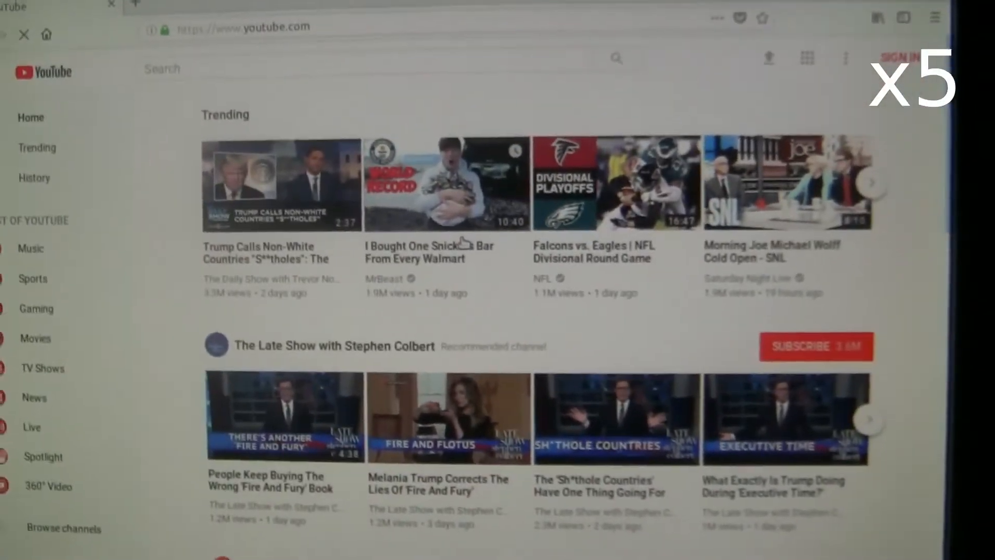
Step: Play the trending 'I Bought One Snickers Bar From Every Walmart' YouTube video in Firefox
left_click(447, 184)
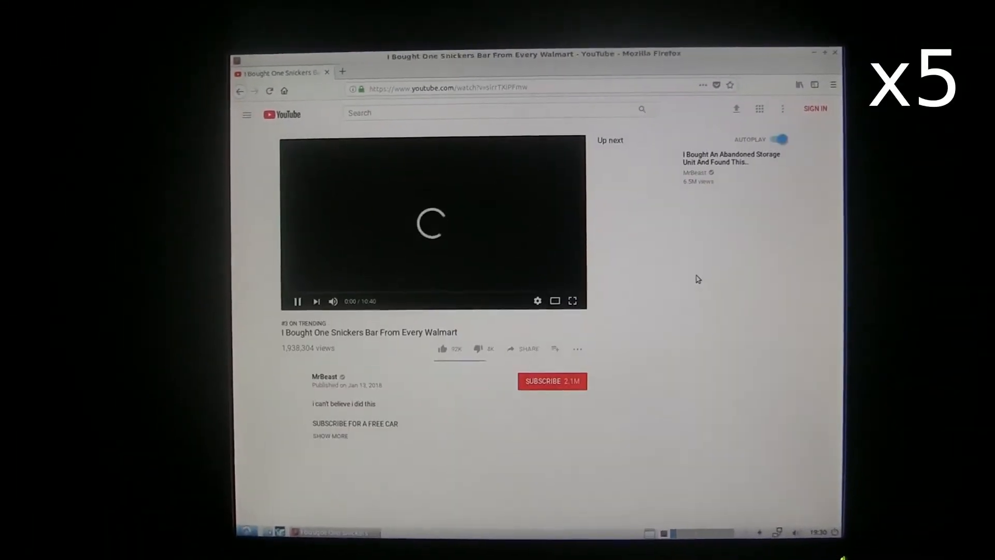